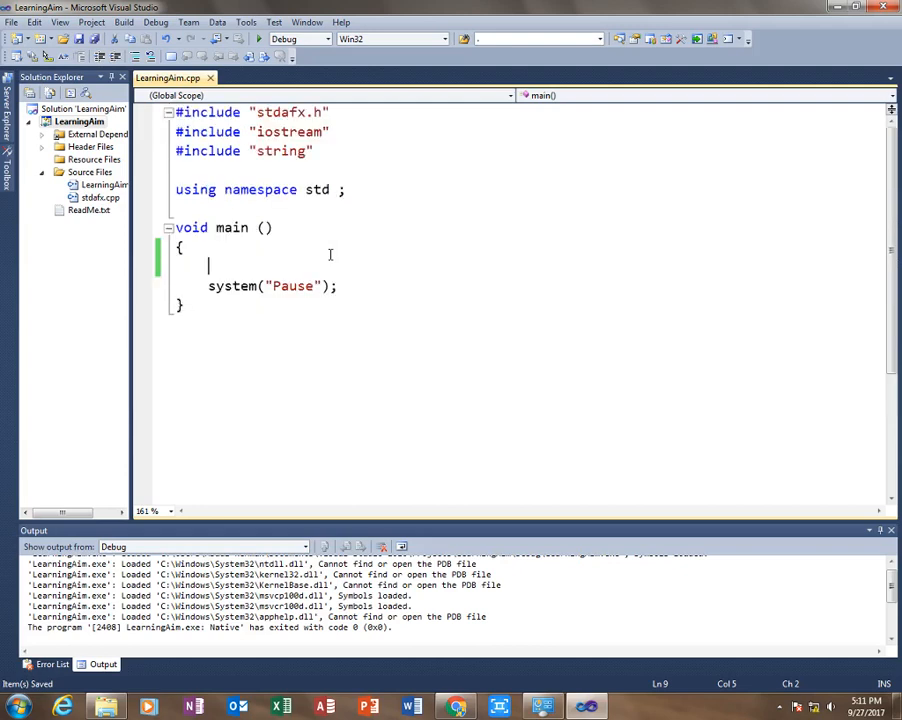
pyautogui.moveTo(422, 324)
pyautogui.write('int ce')
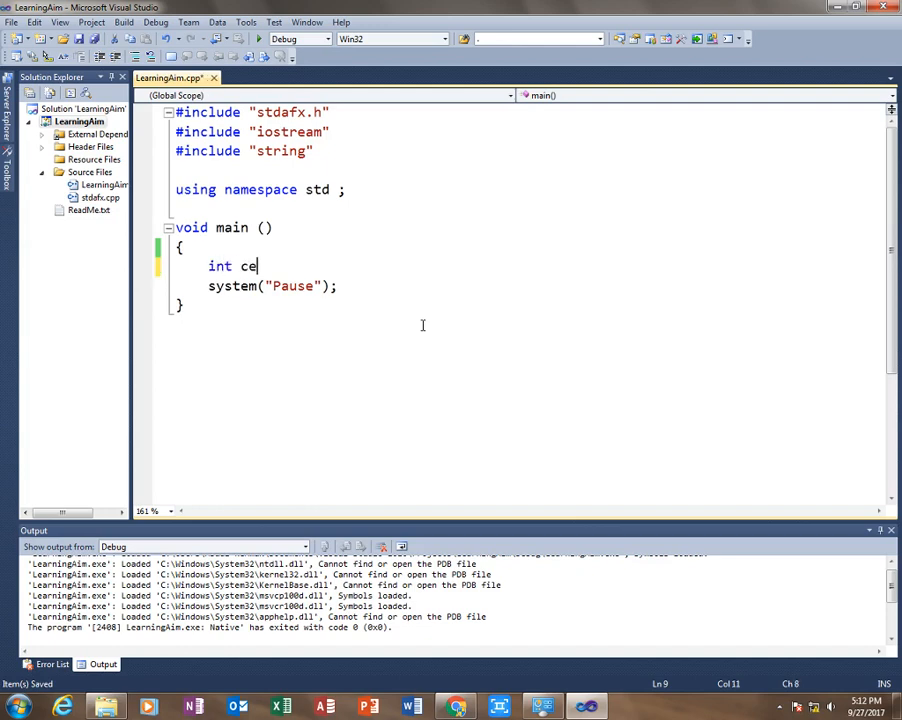
# Declare int cel = 0 and float fah = 0 in main, then begin a cout<< statement.
pyautogui.write('l = 0;')
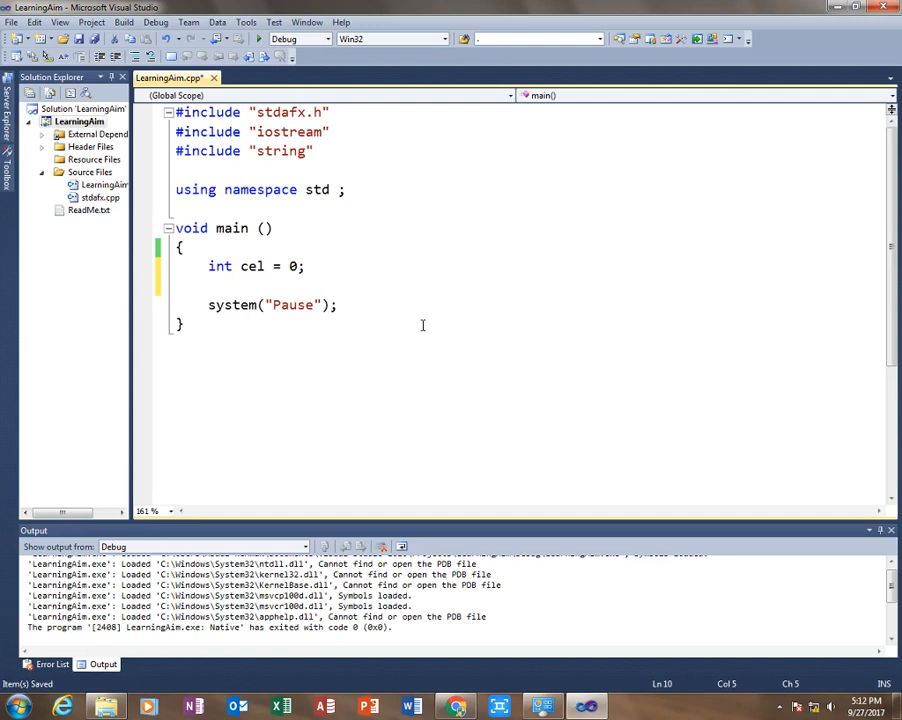
pyautogui.write('float')
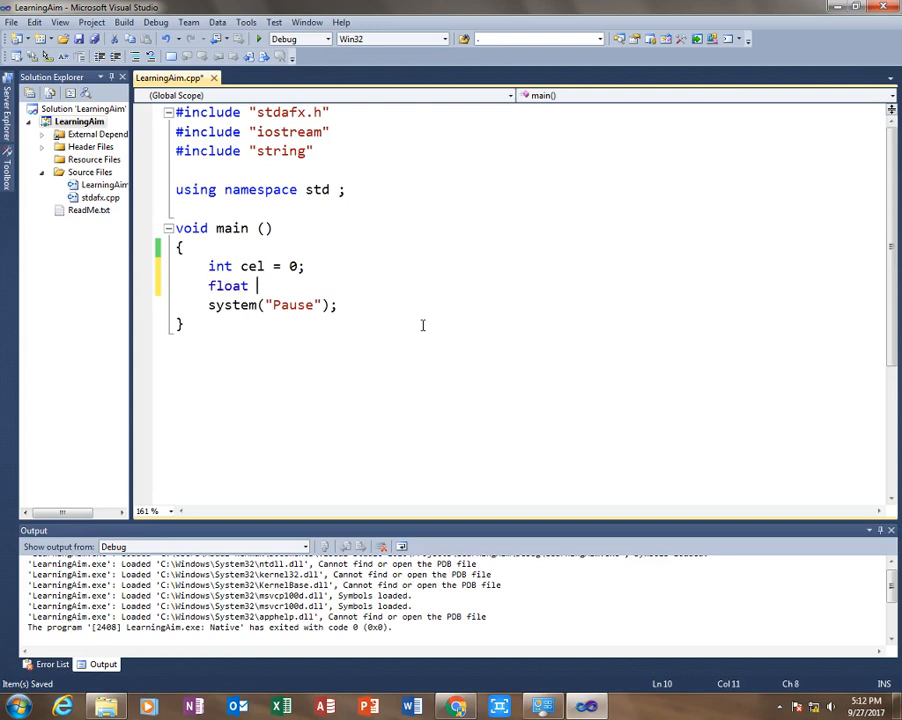
pyautogui.write('fah')
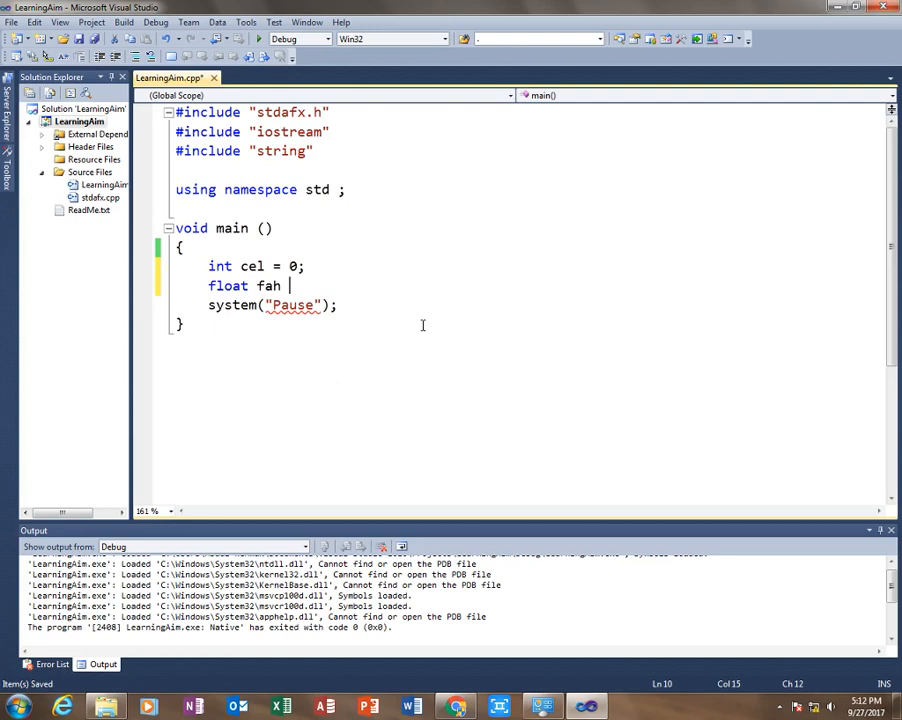
pyautogui.write('= 0;')
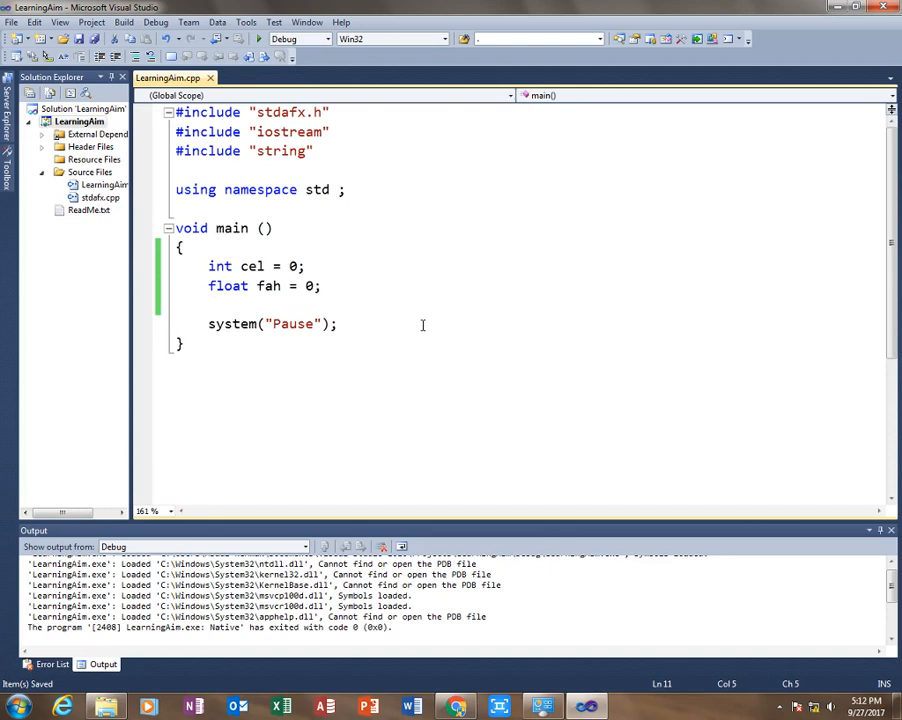
pyautogui.write('cout<<')
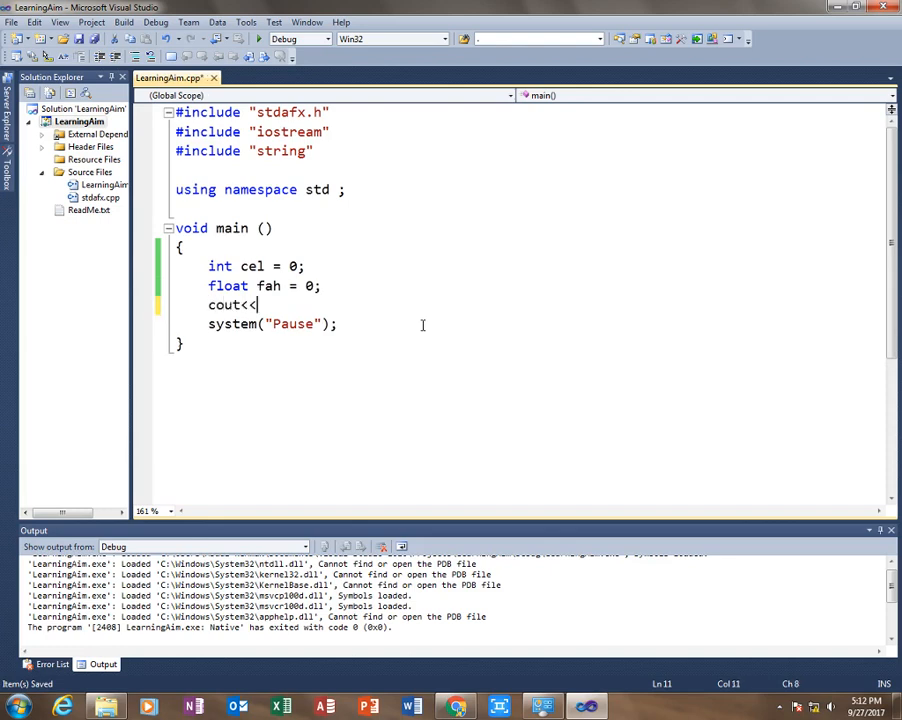
# Prompt the user with "Please Enter the Temperature in Celsius ".
pyautogui.write('"Please "')
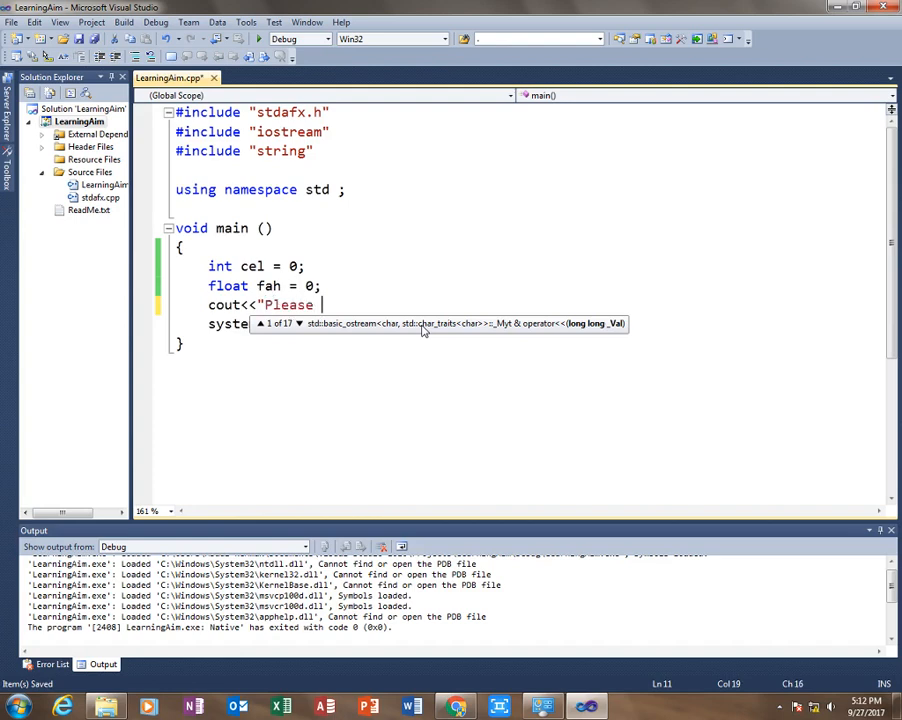
pyautogui.write('Enter the Te')
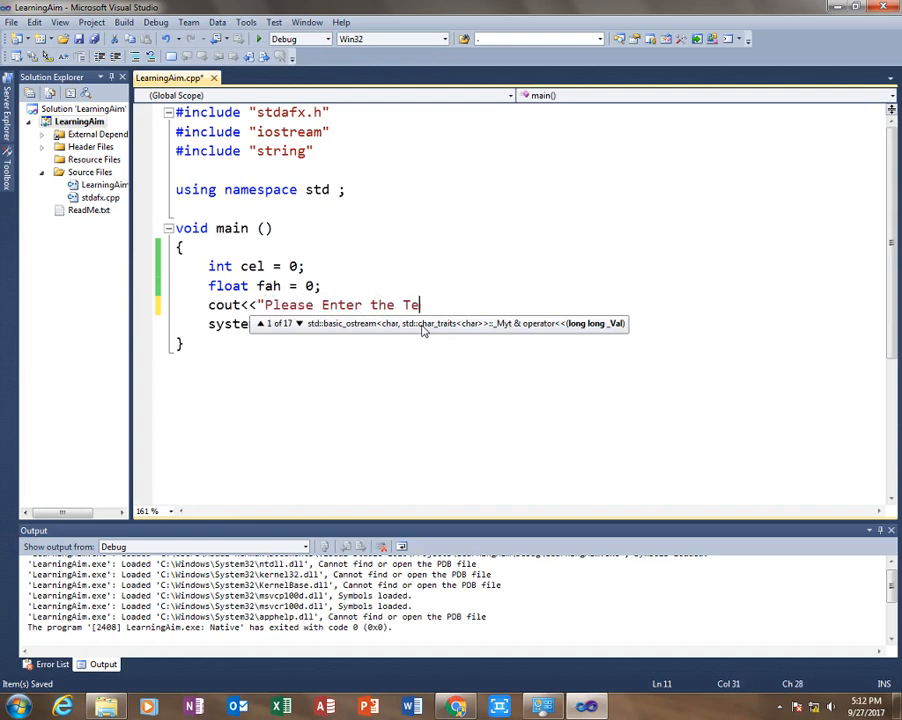
pyautogui.write('mperature')
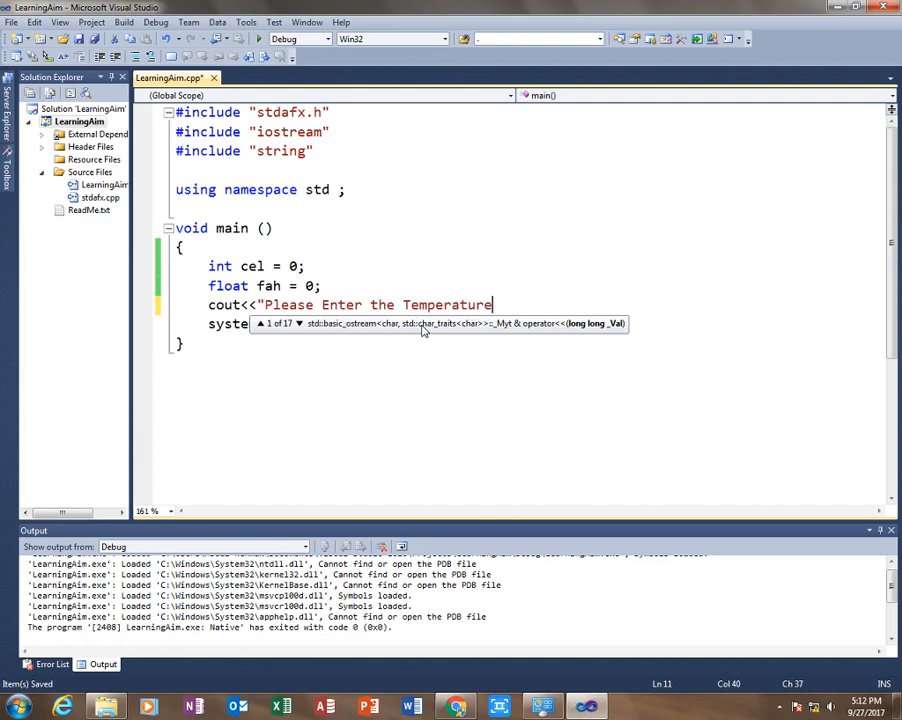
pyautogui.write('in Celsi')
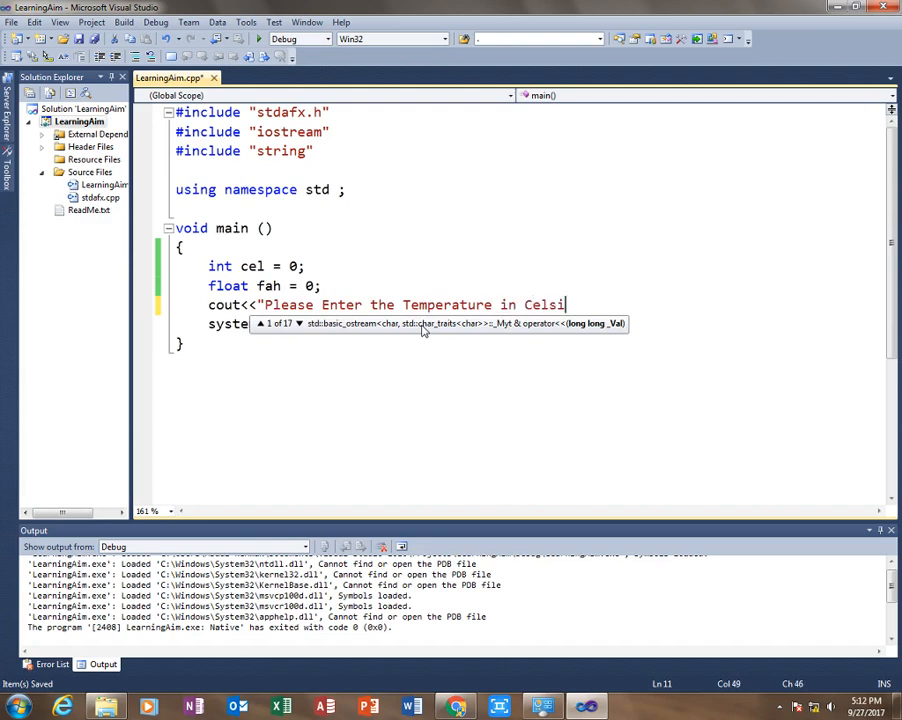
pyautogui.write('us "')
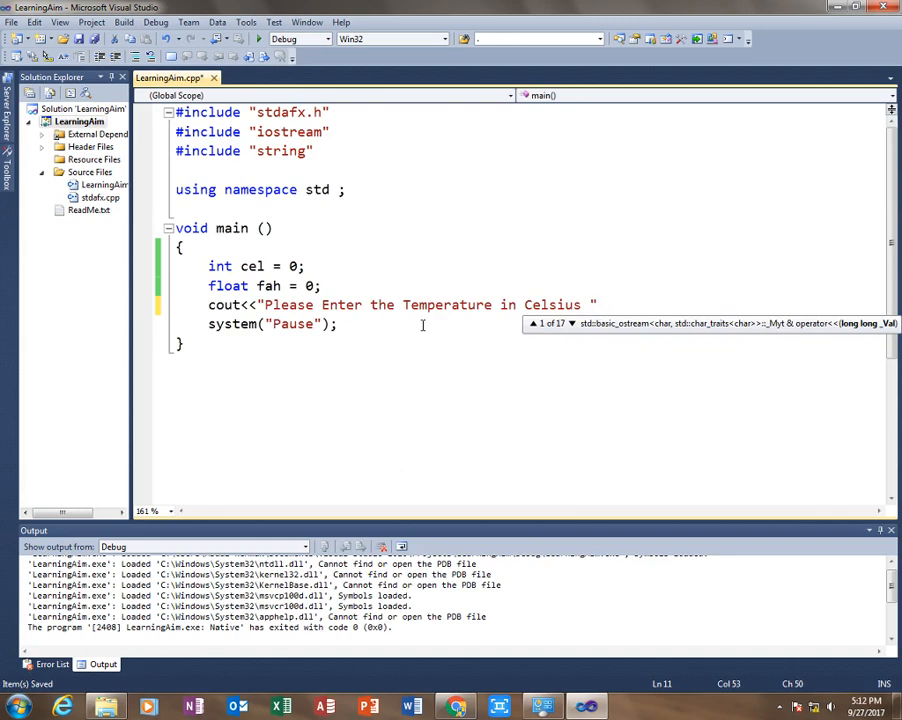
pyautogui.press('Enter')
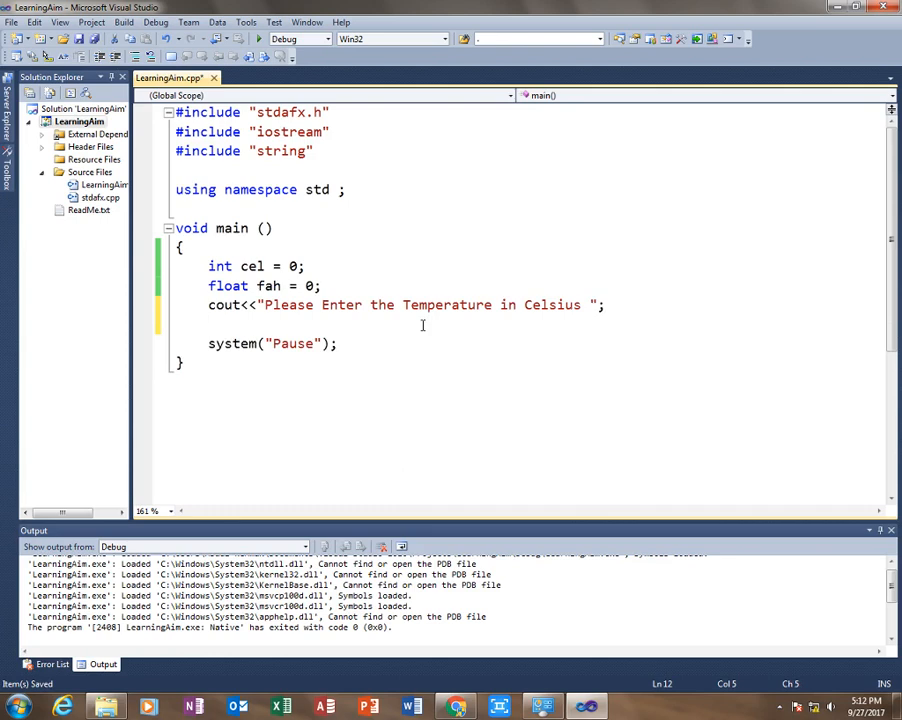
# Read the entered value into cel with cin>>cel;.
pyautogui.write('cin')
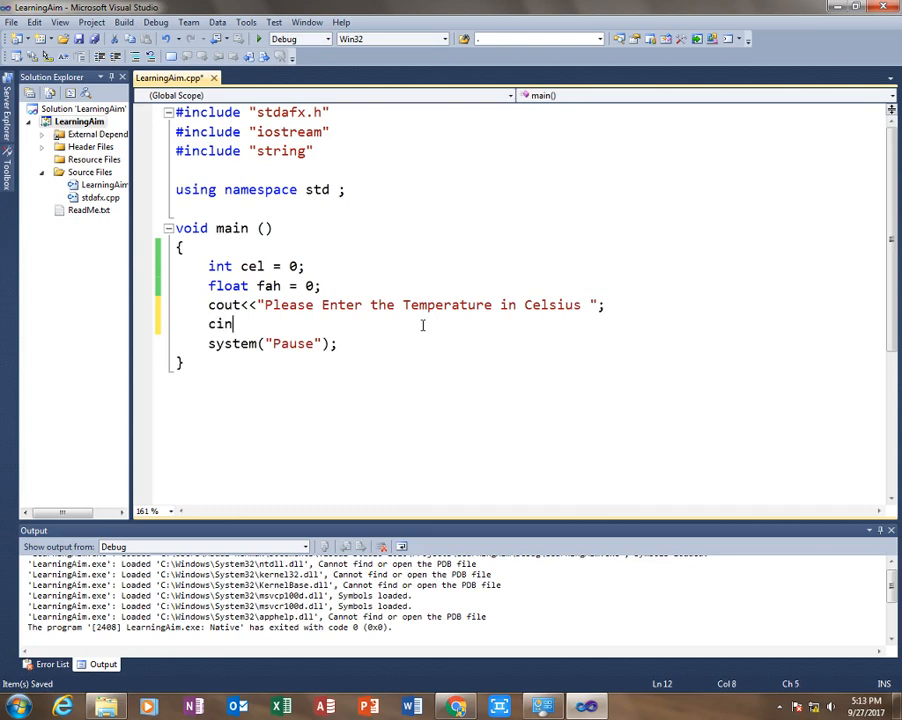
pyautogui.write('>>cel;')
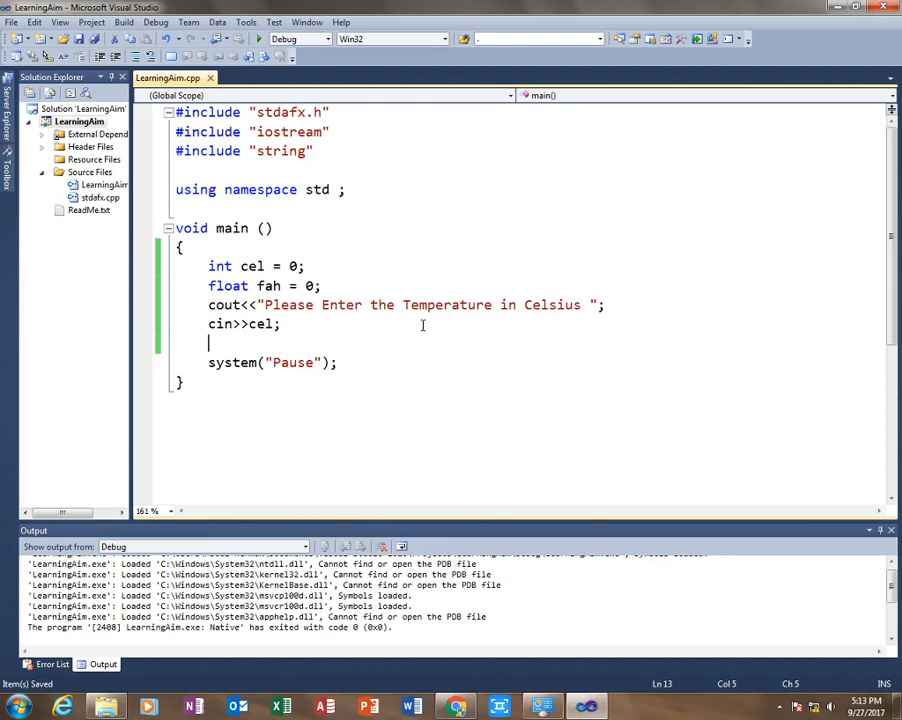
# Compute fah = (cel*9/5)+32; and leave a blank line below it.
pyautogui.write('fah')
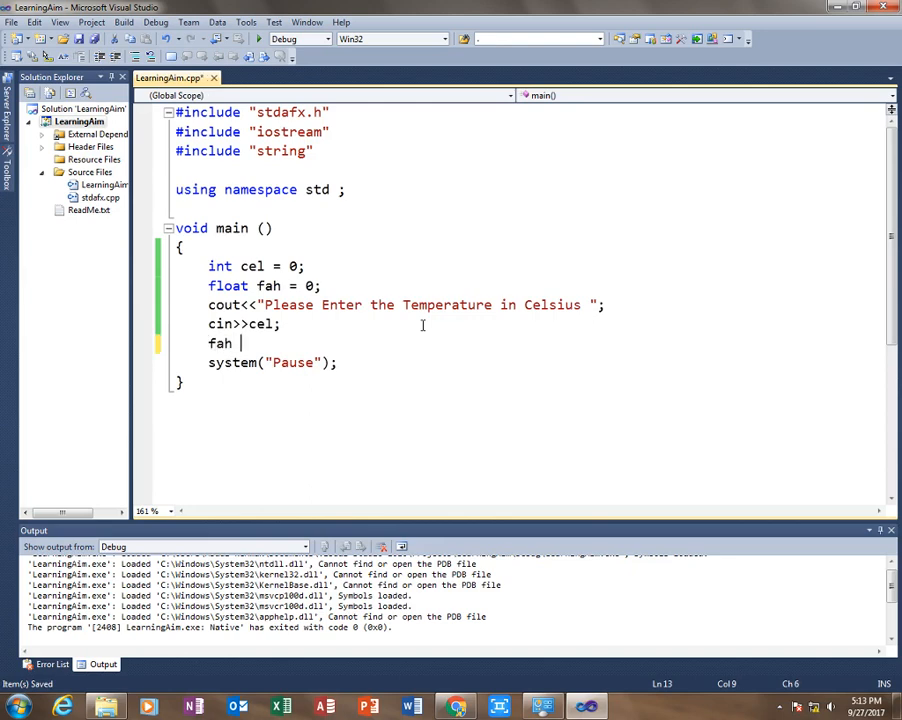
pyautogui.write('= (0')
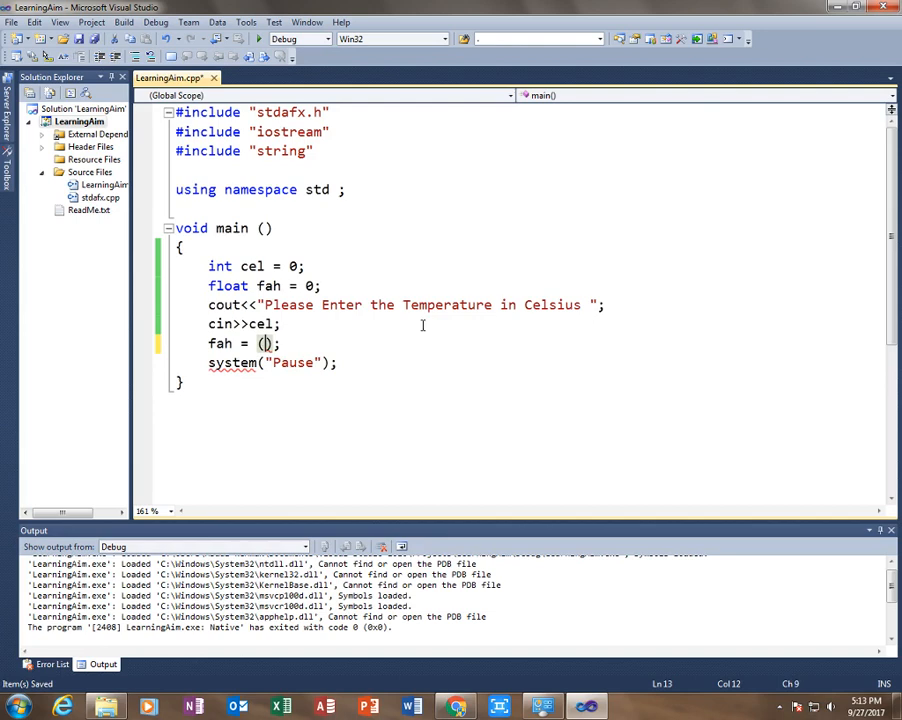
pyautogui.write('cel')
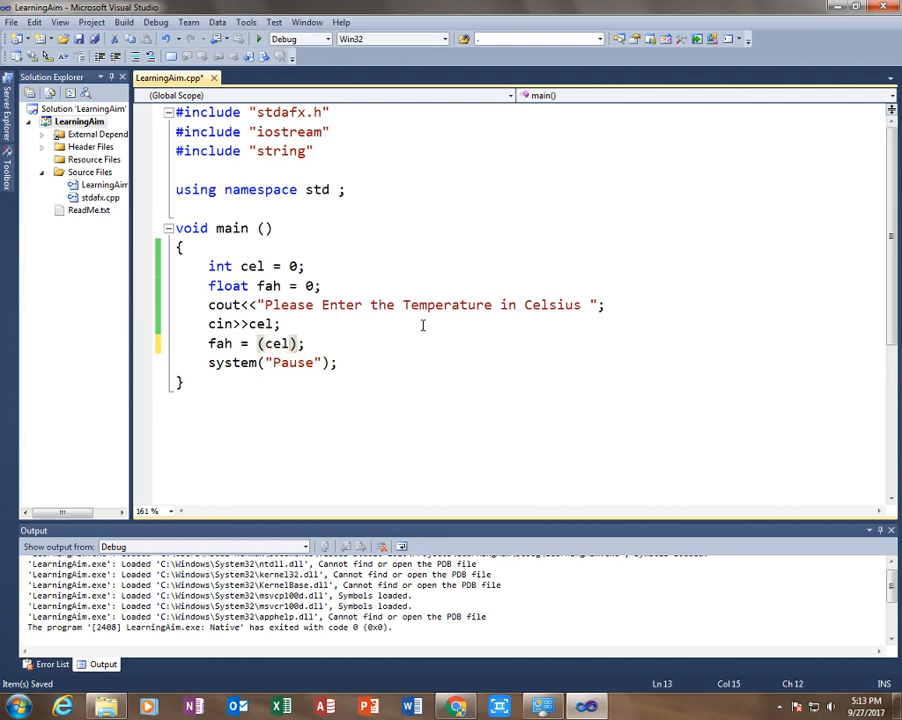
pyautogui.write('*')
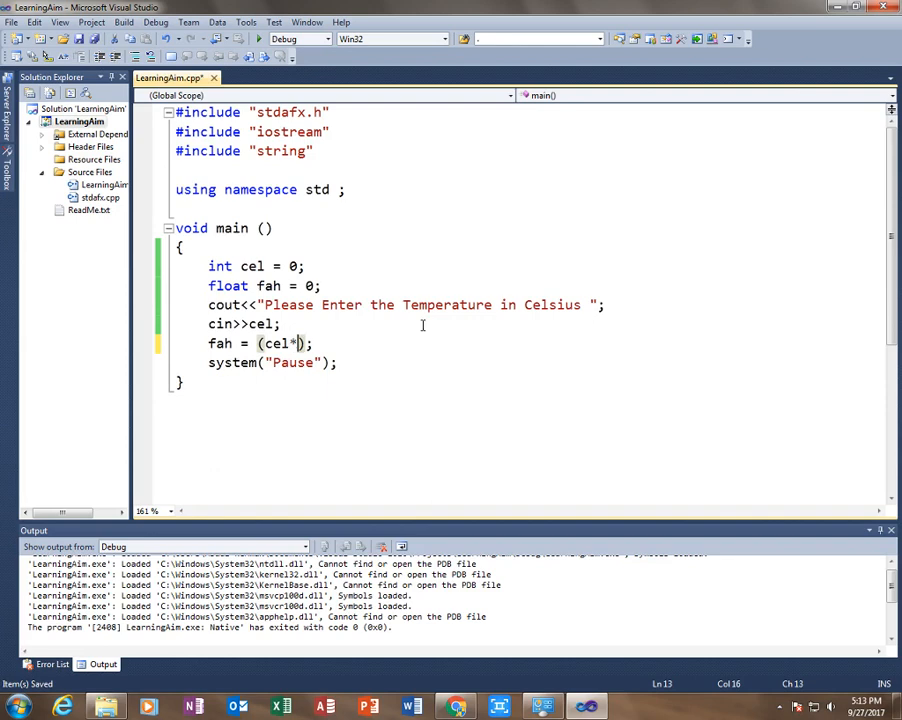
pyautogui.write('9/')
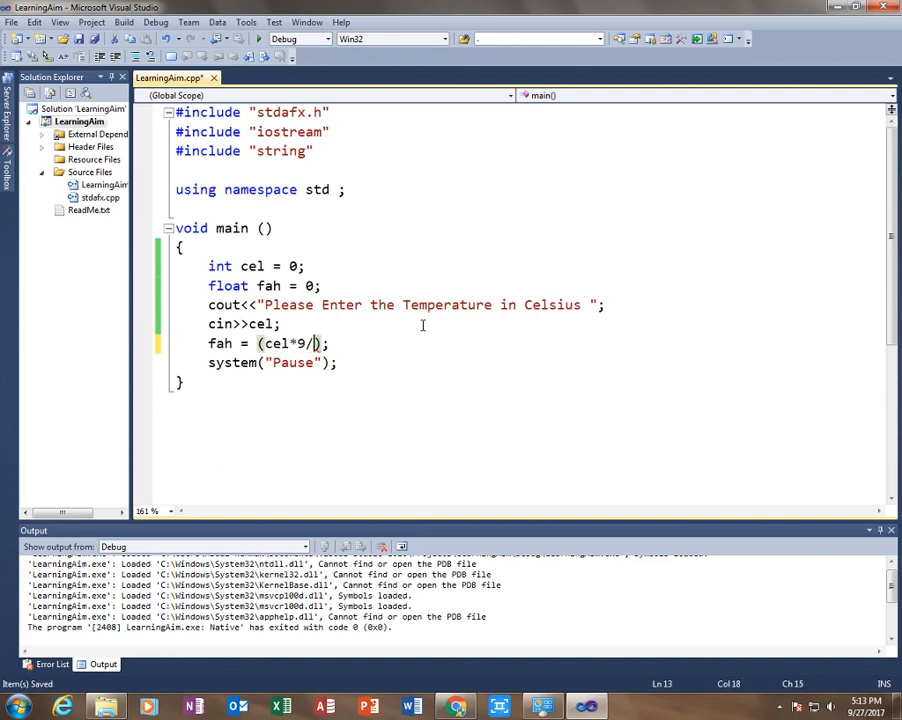
pyautogui.write('5')
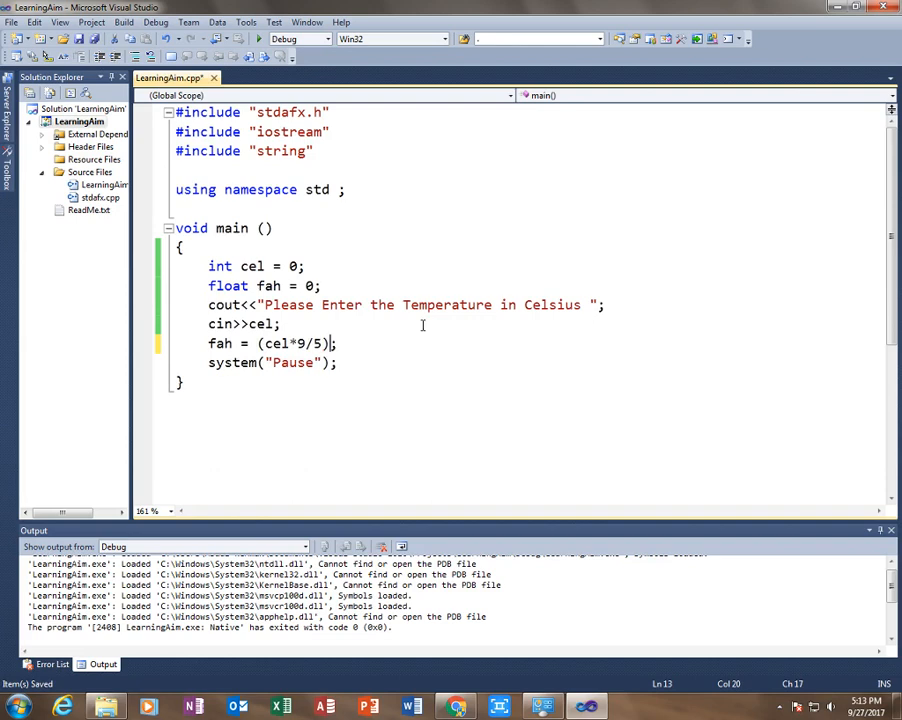
pyautogui.write('+')
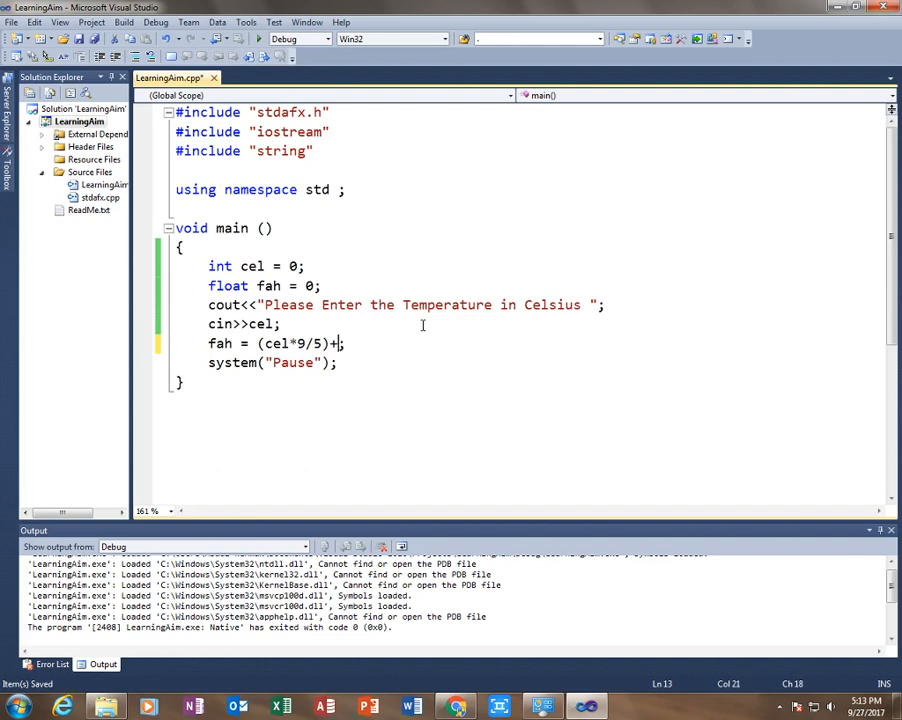
pyautogui.write('32')
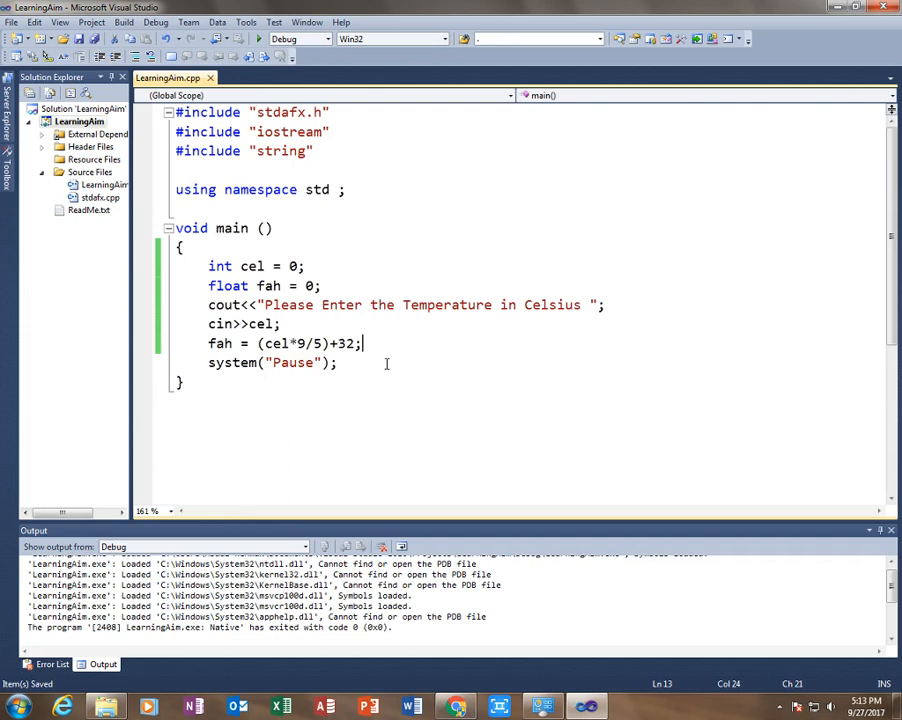
pyautogui.moveTo(404, 406)
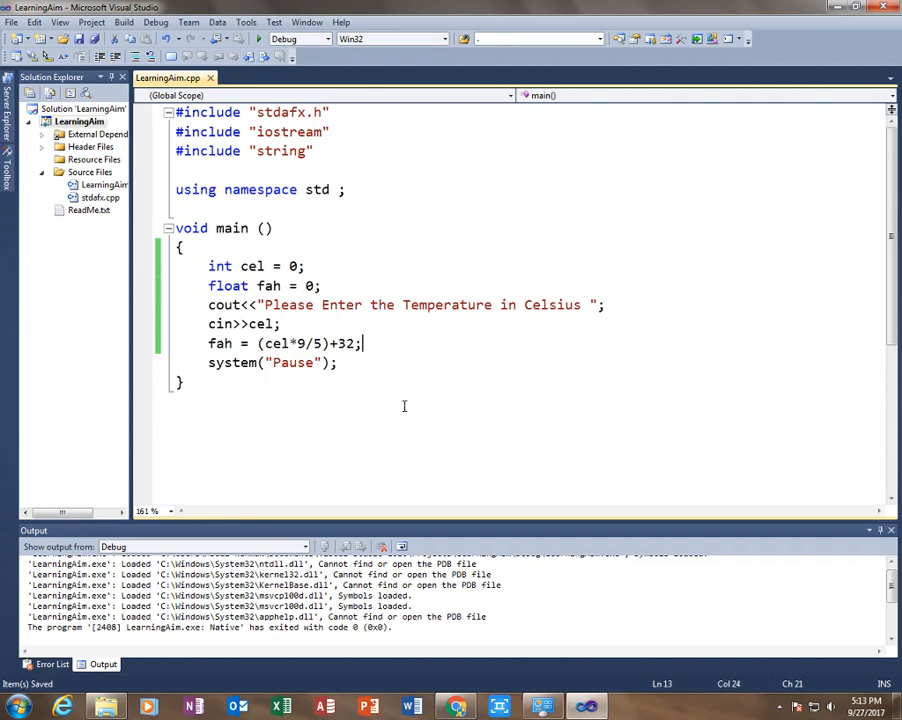
pyautogui.press('Enter')
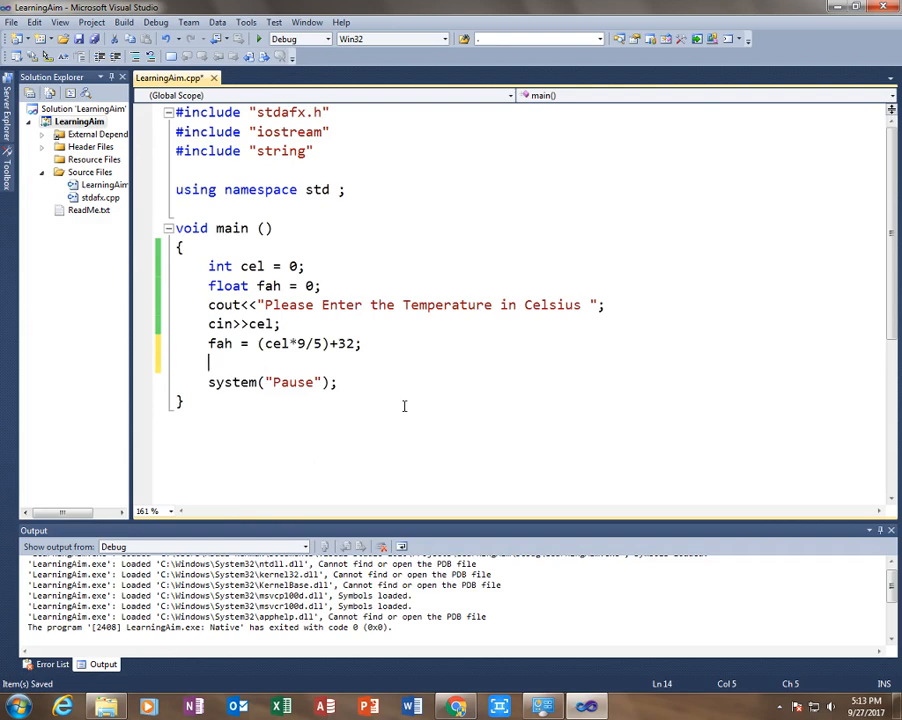
# Write cout<<endl<<"The temperature in Celsius "<<cel on the result line.
pyautogui.write('cout<<endl<<')
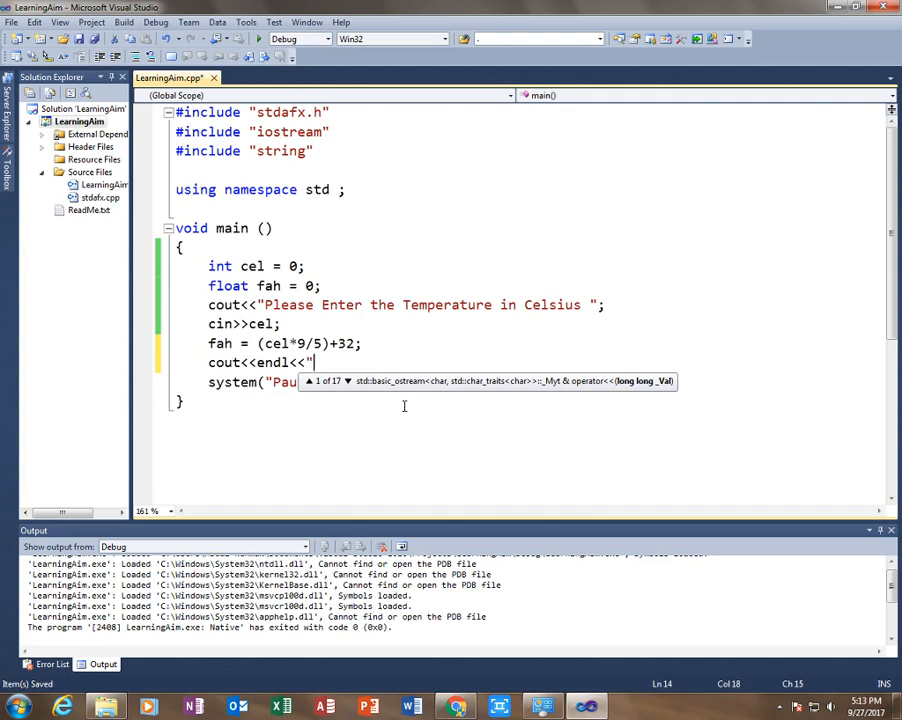
pyautogui.write('"')
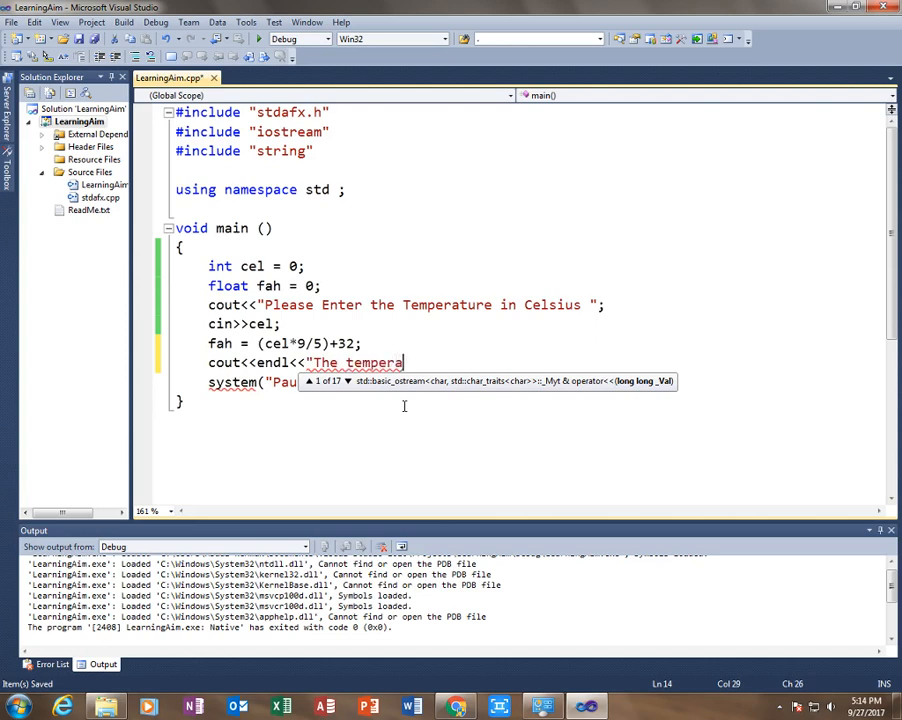
pyautogui.write('ture in')
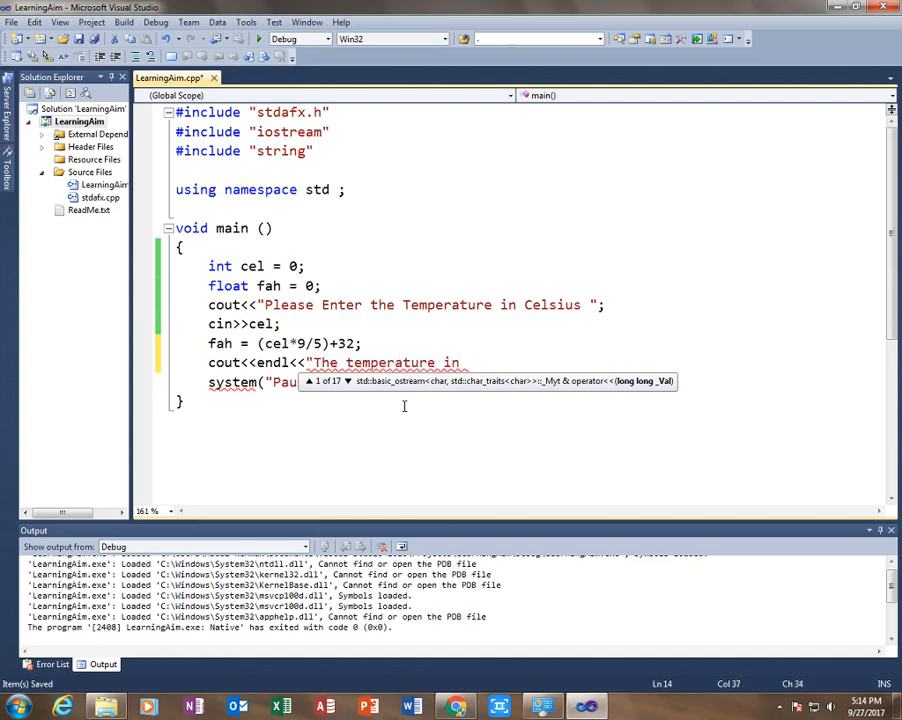
pyautogui.write('Celsius')
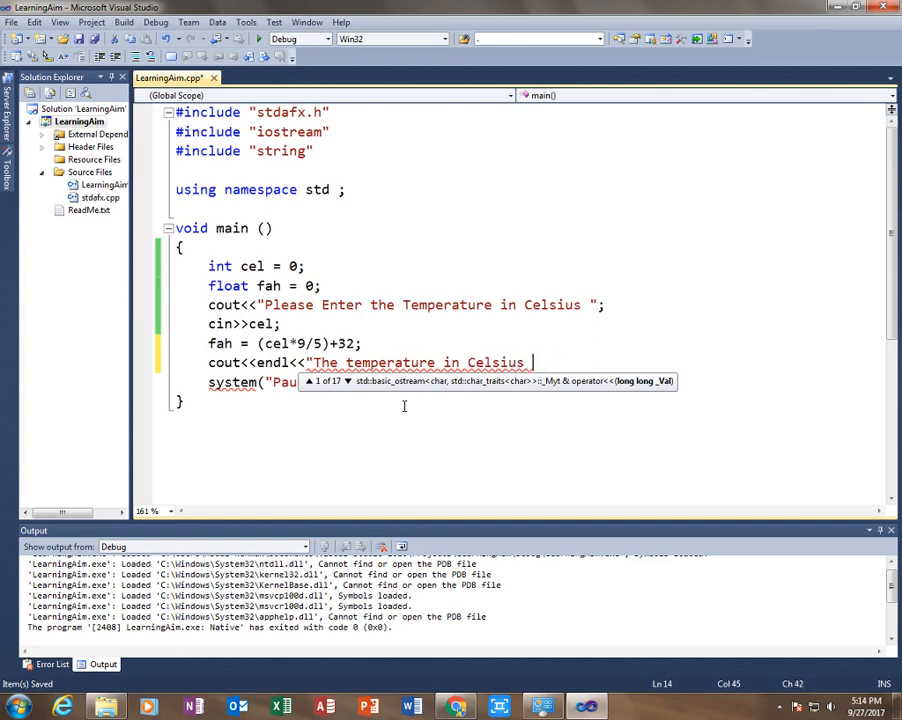
pyautogui.write('<')
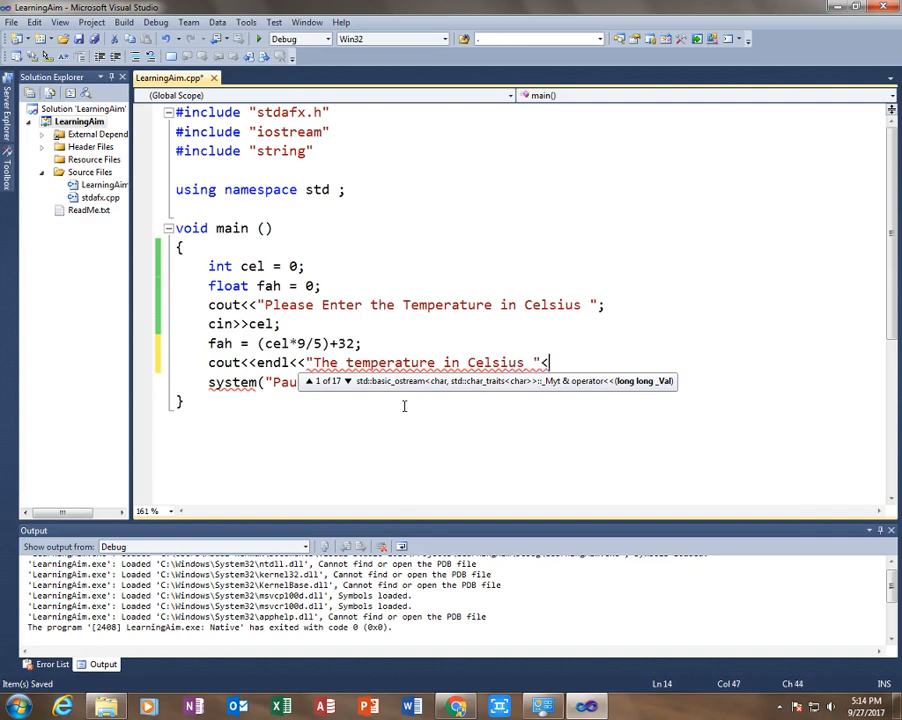
pyautogui.write('<<cel')
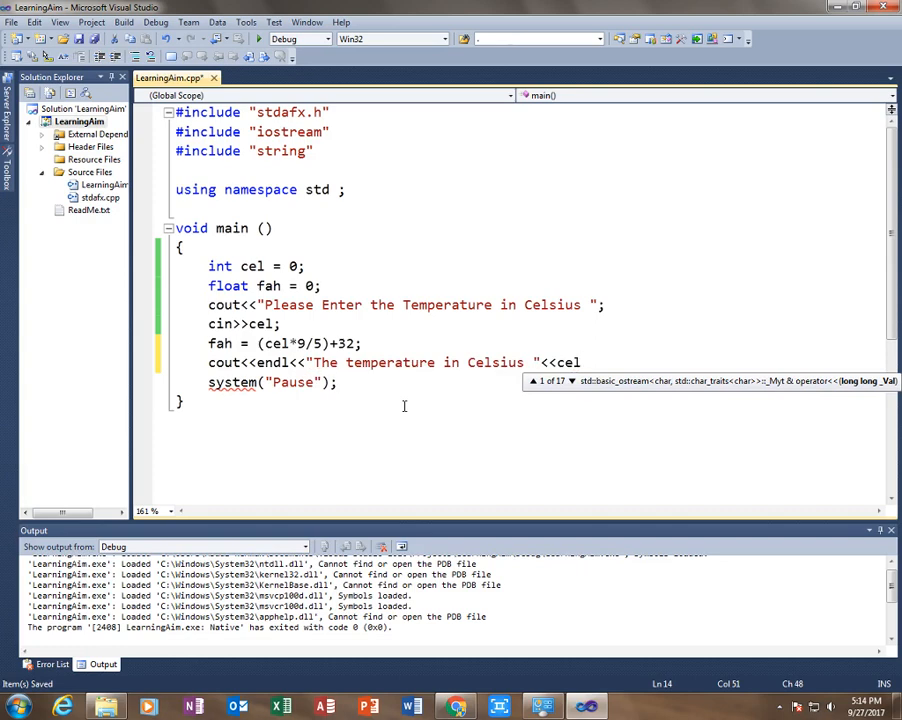
pyautogui.moveTo(628, 442)
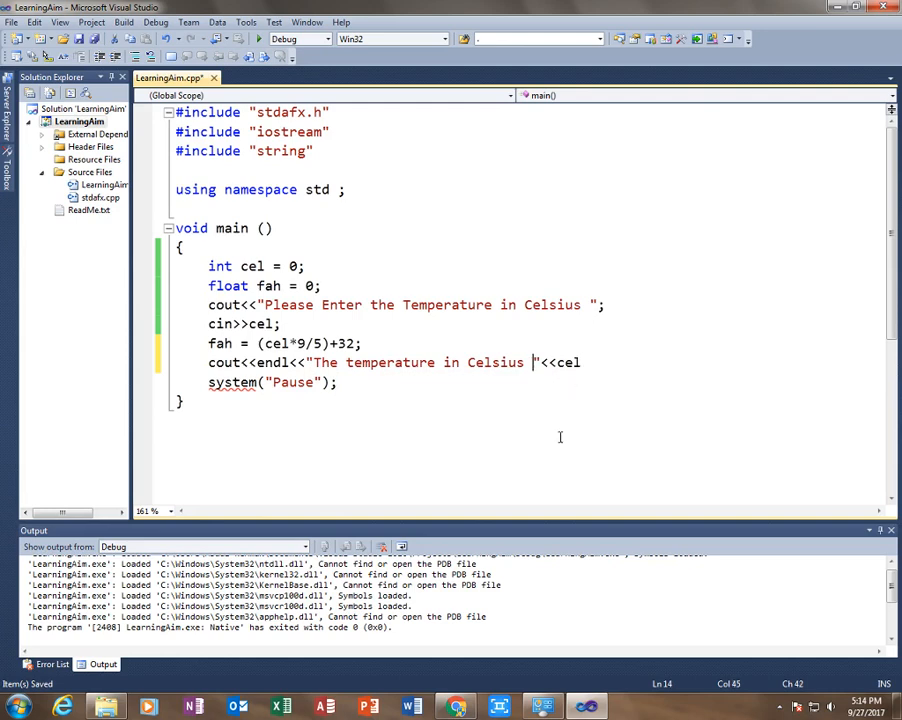
pyautogui.write('3')
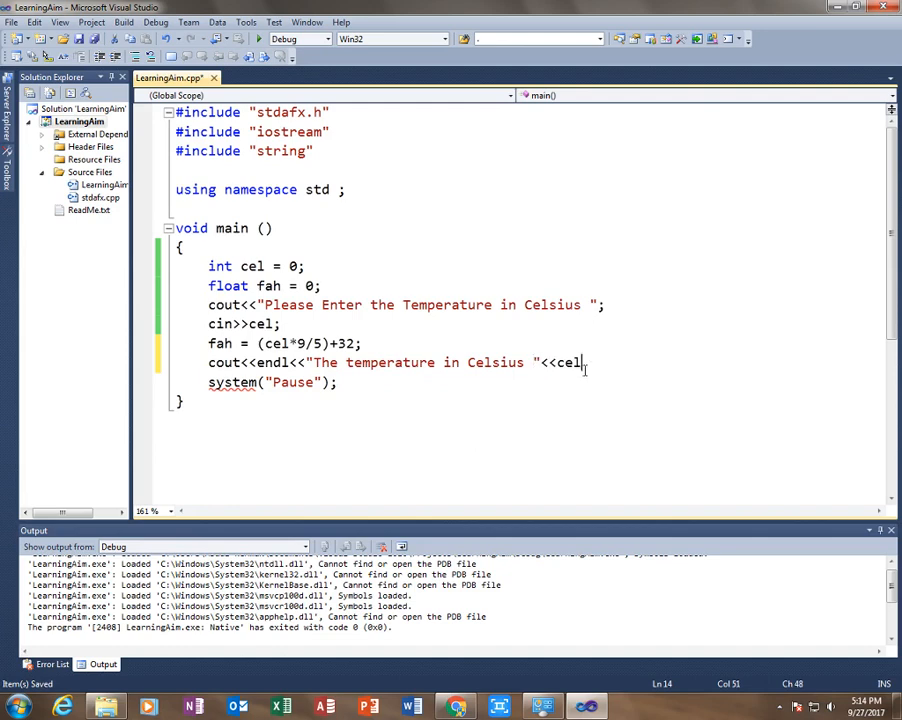
# After cel on the result line, start a second string literal " into Fah".
pyautogui.doubleClick(568, 362)
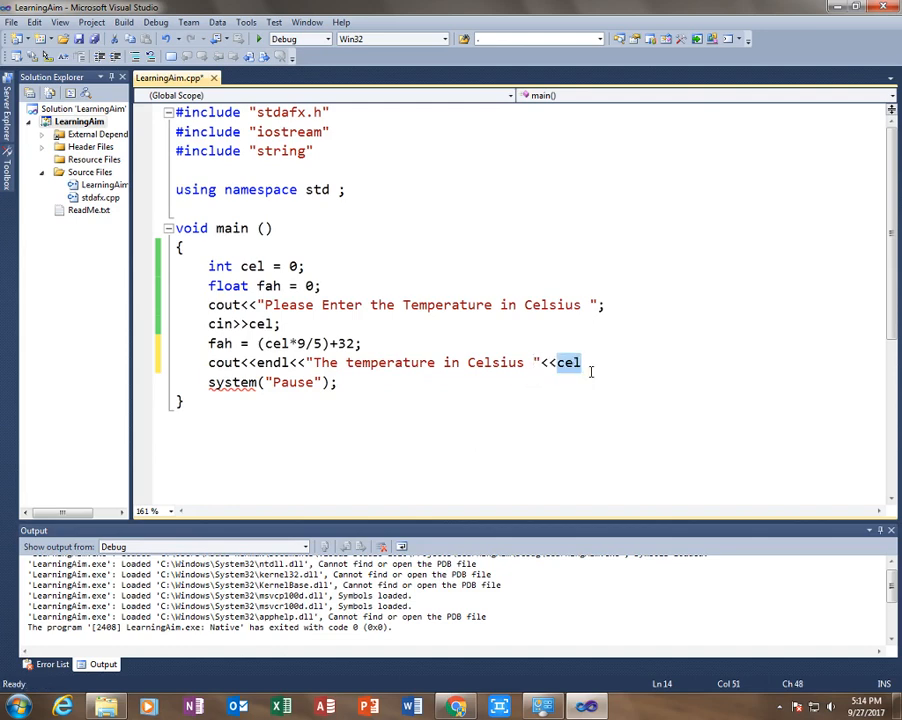
pyautogui.click(616, 420)
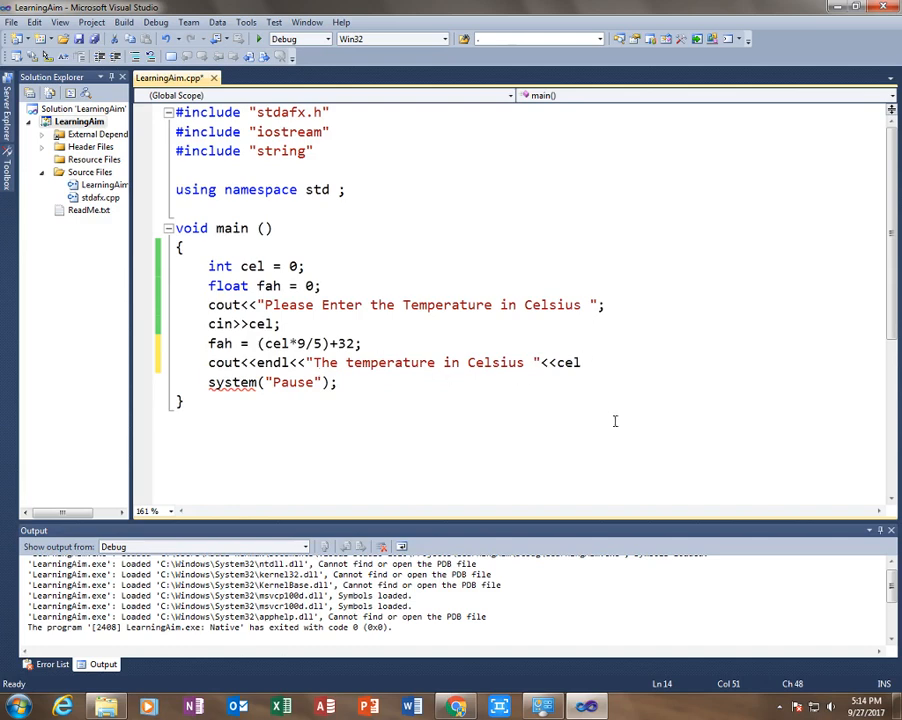
pyautogui.write('<<""')
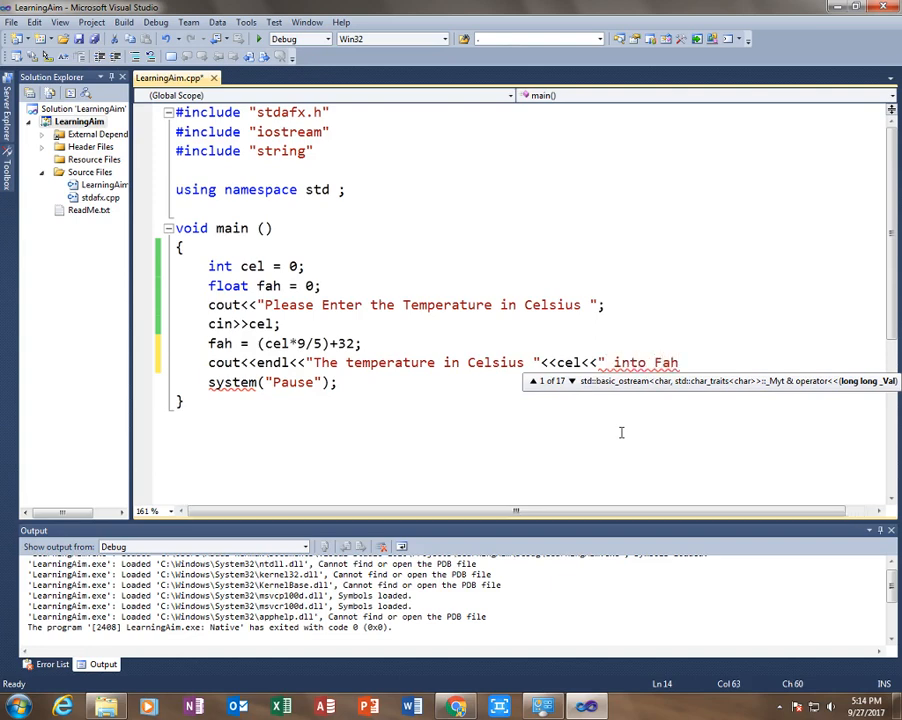
# Finish the result line as " into Fahrenheit are : "<<fah;.
pyautogui.write('renheit are')
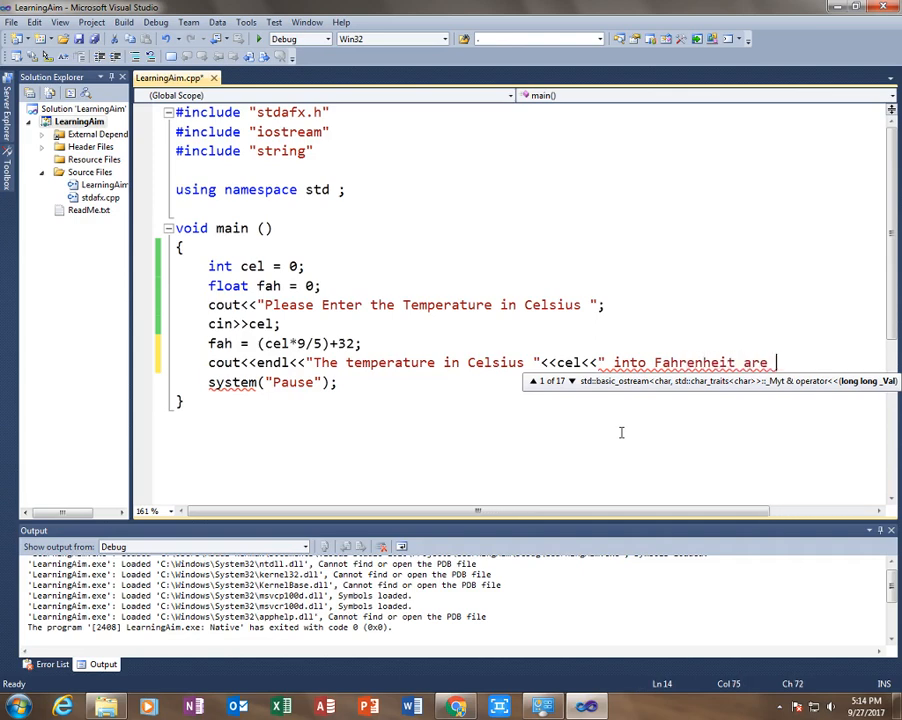
pyautogui.write(': "')
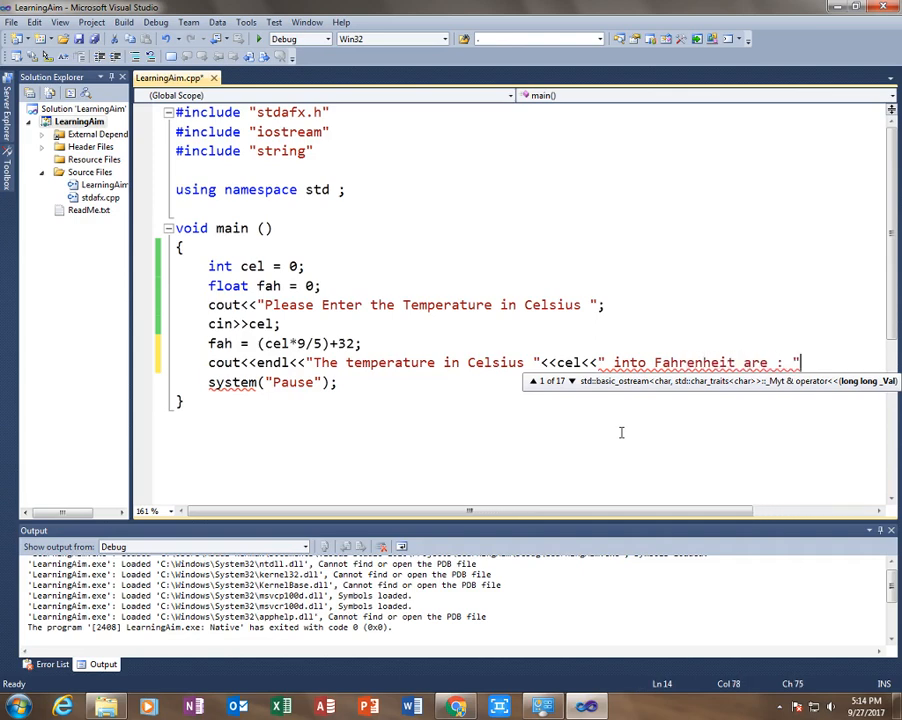
pyautogui.write('<<')
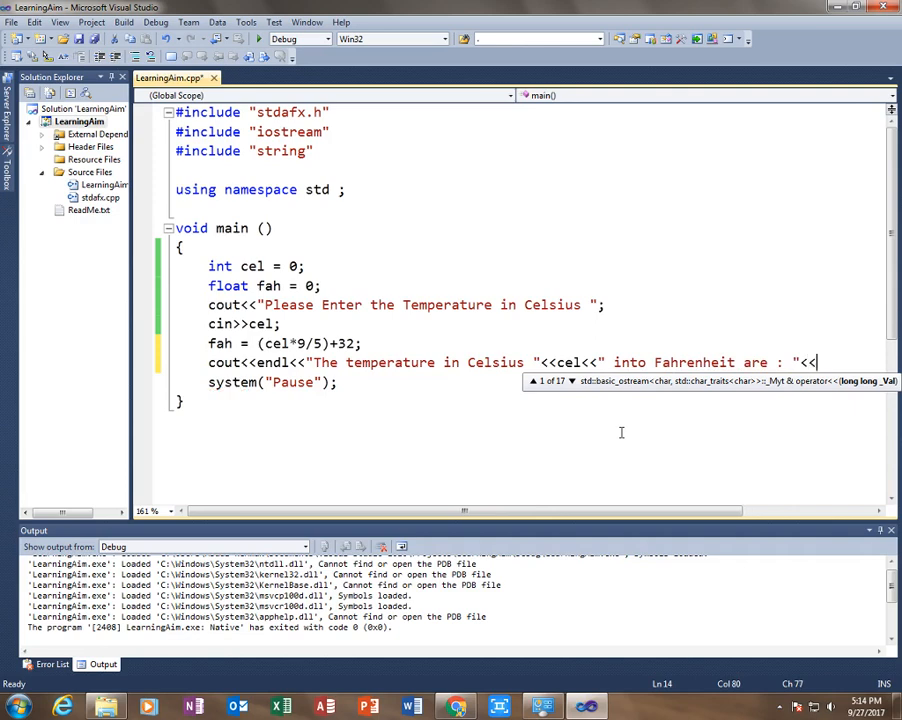
pyautogui.write('fah;')
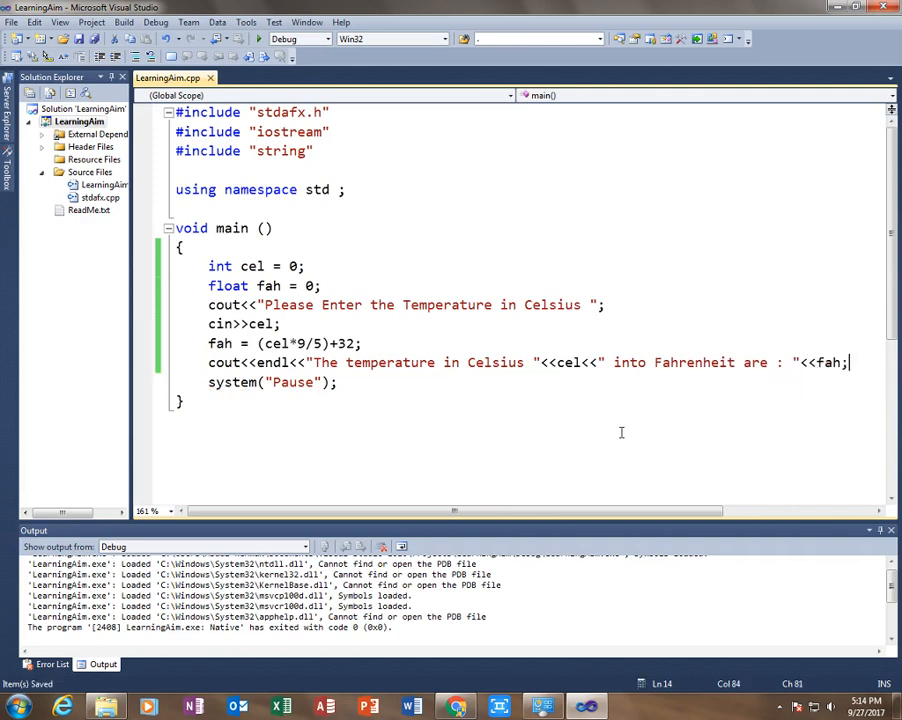
pyautogui.click(340, 382)
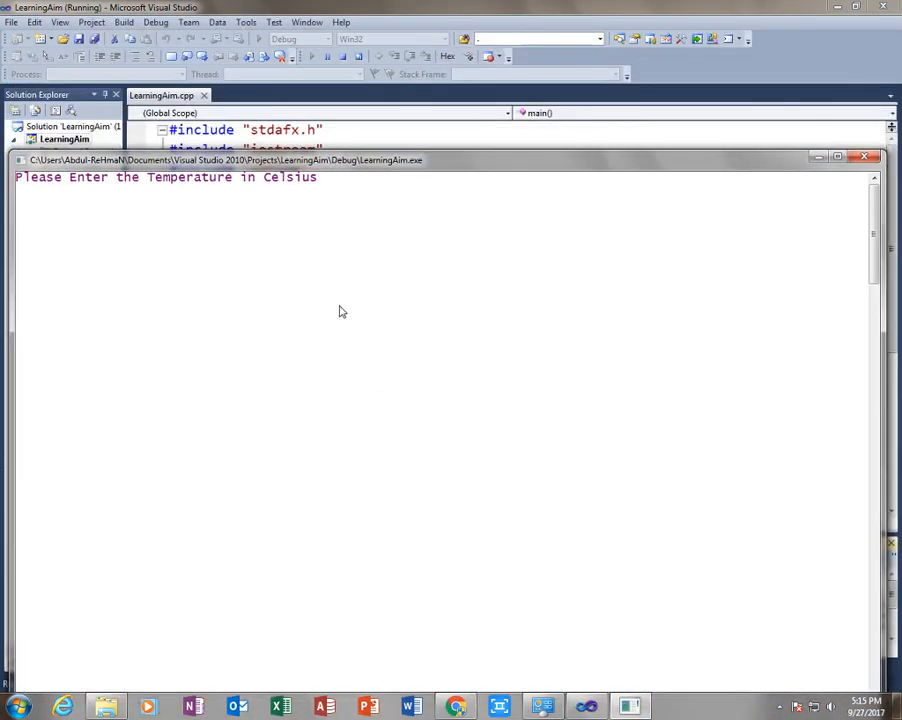
# Run the converter with 38 Celsius, see 100 Fahrenheit, and close the console.
pyautogui.write('38')
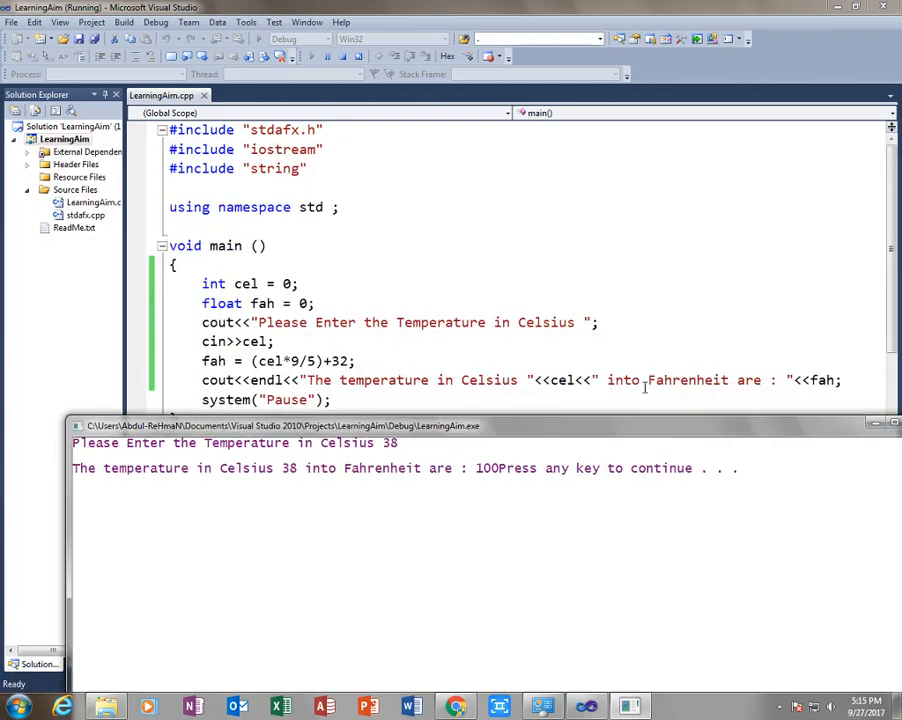
pyautogui.moveTo(332, 476)
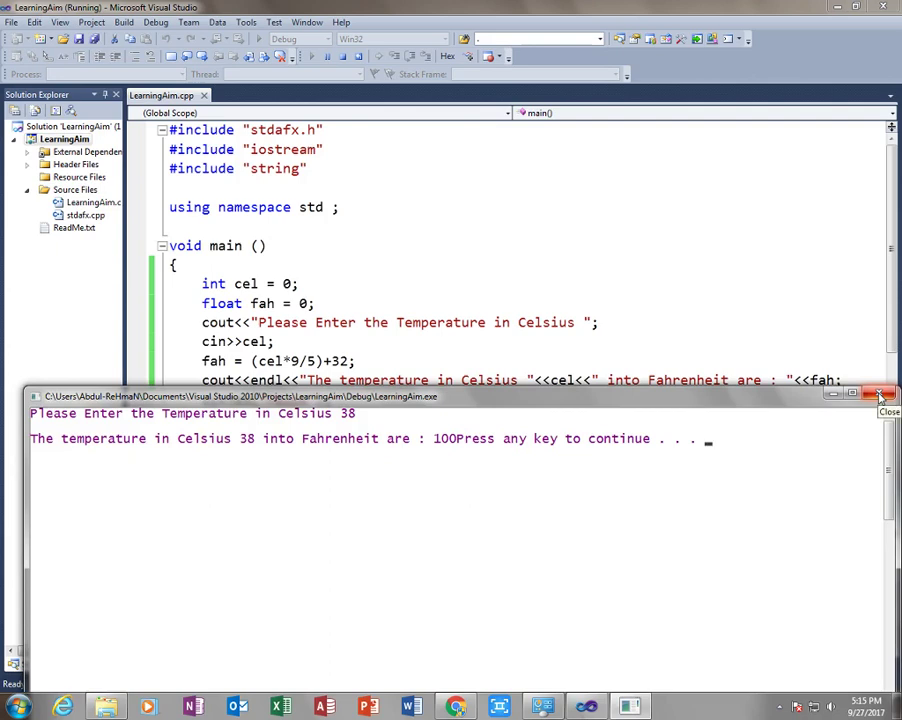
pyautogui.click(876, 394)
pyautogui.write('<<')
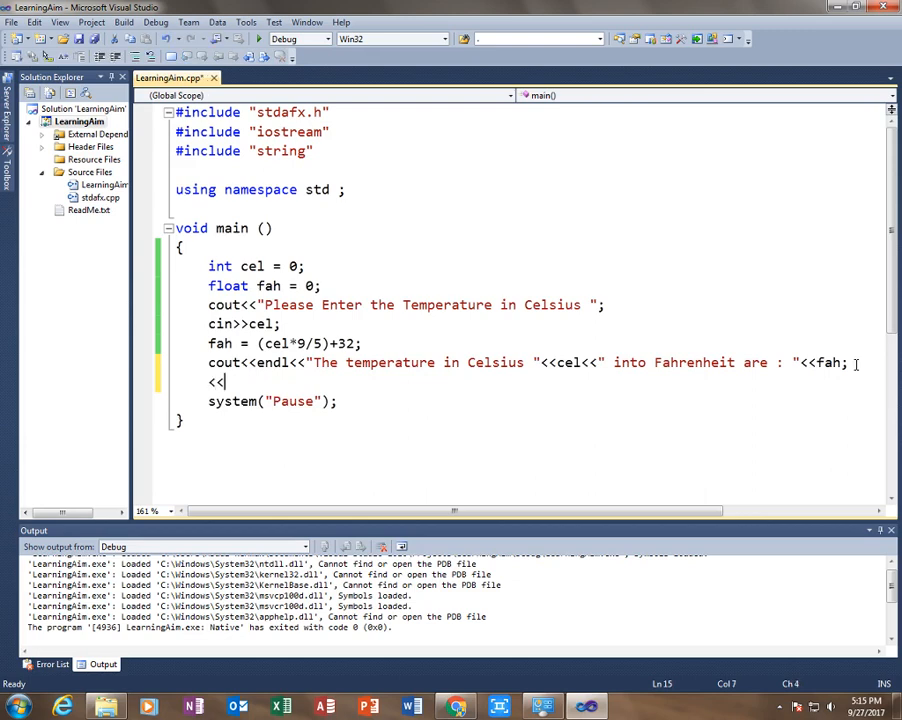
# Add cout<<endl; after the result line to print a line break.
pyautogui.write('out<<')
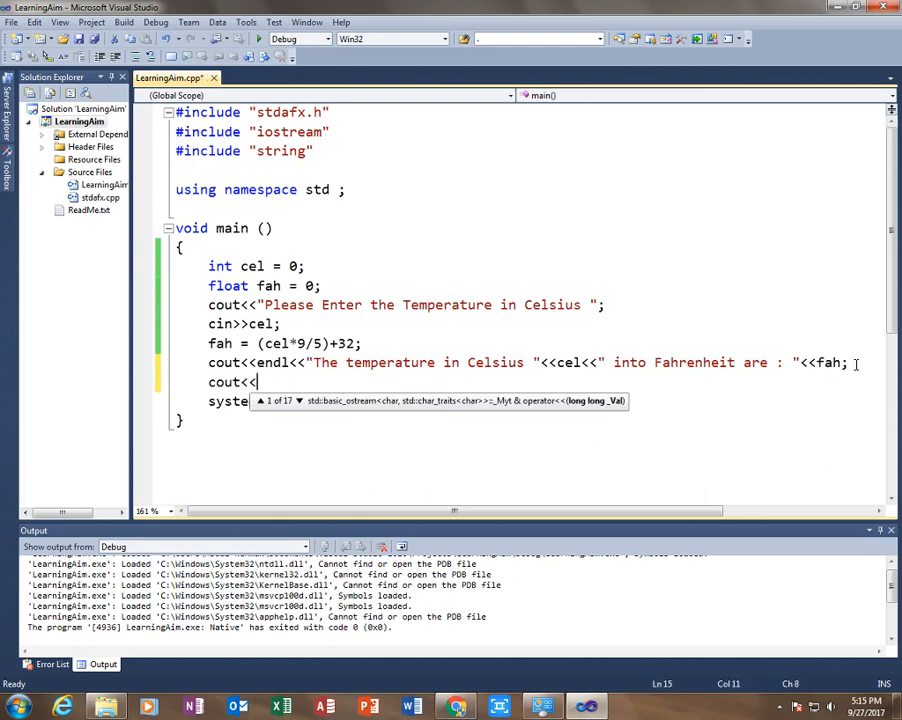
pyautogui.write('endl;')
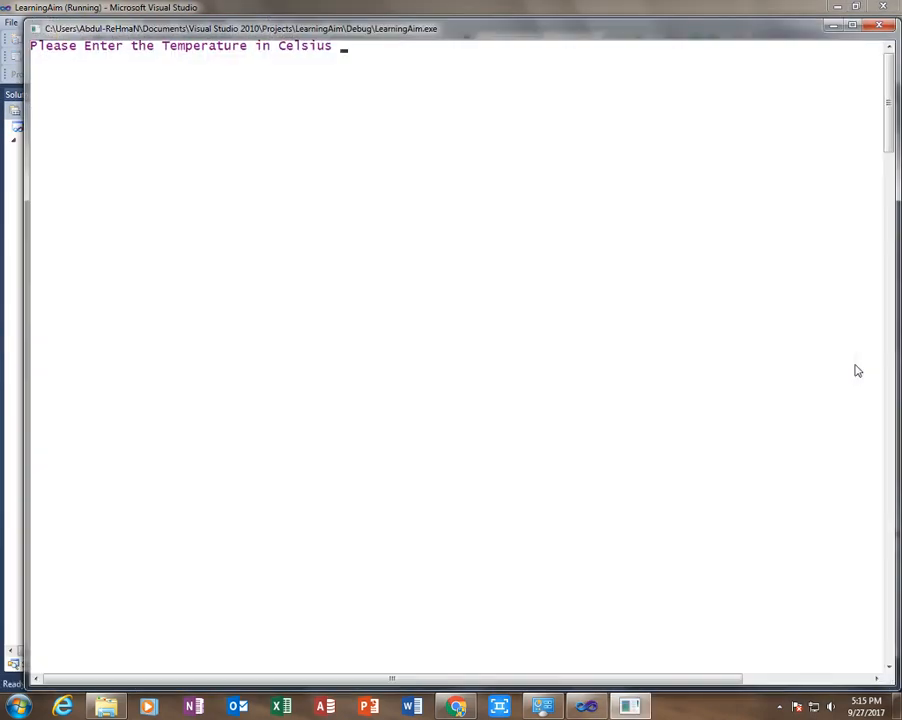
# Rerun with 32 Celsius, confirm 89 Fahrenheit on its own line, and close the console.
pyautogui.write('32')
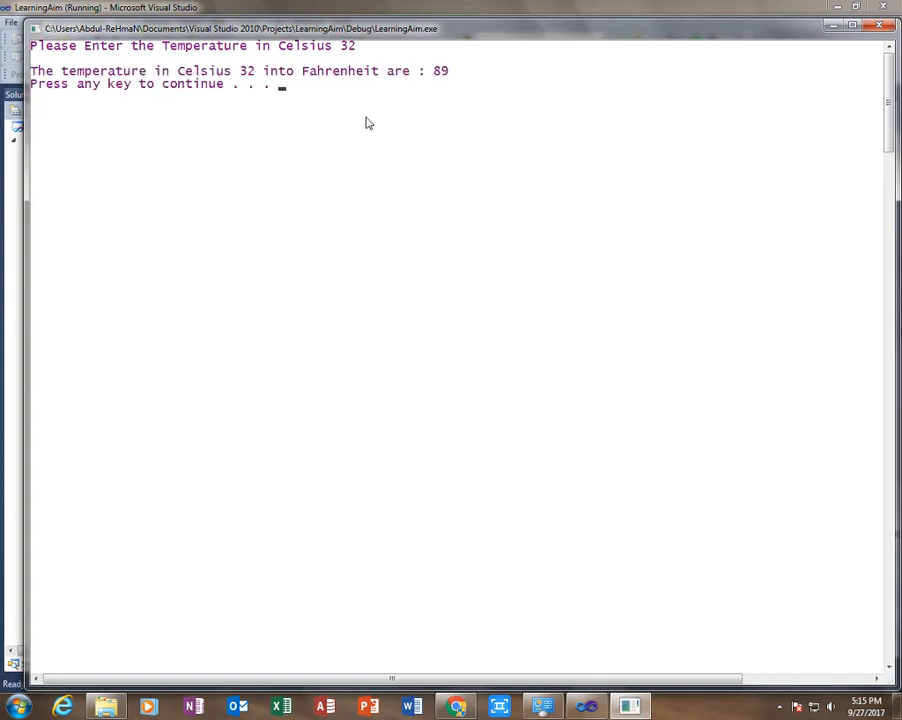
pyautogui.moveTo(812, 76)
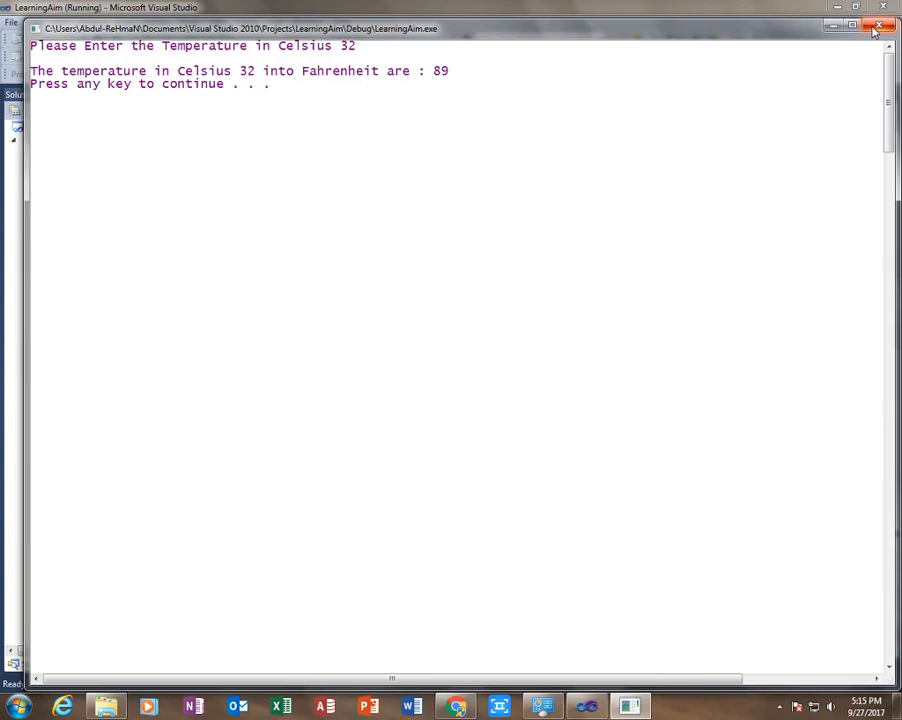
pyautogui.click(870, 28)
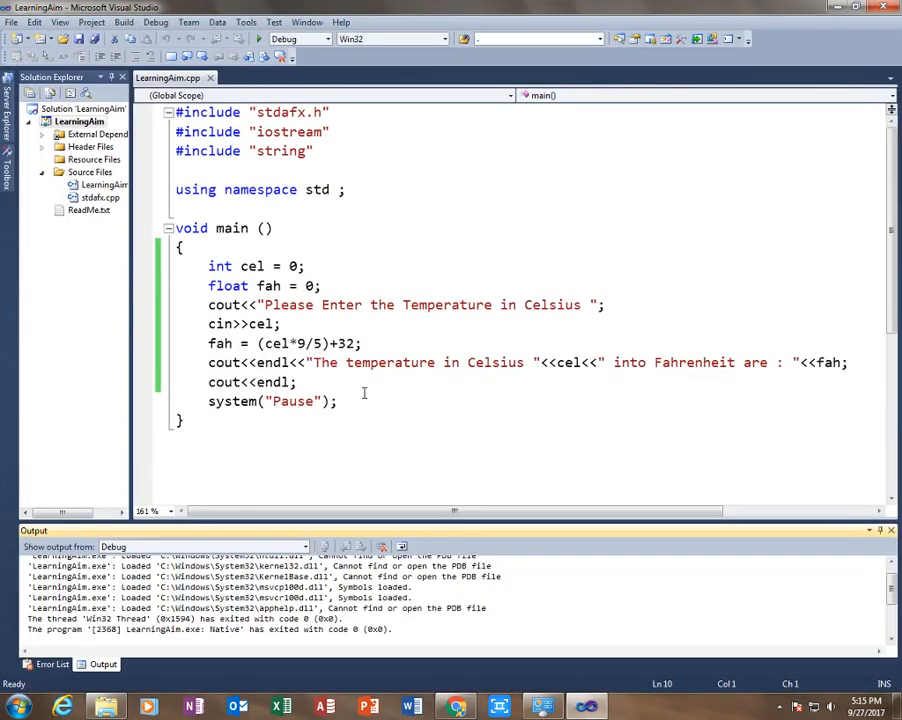